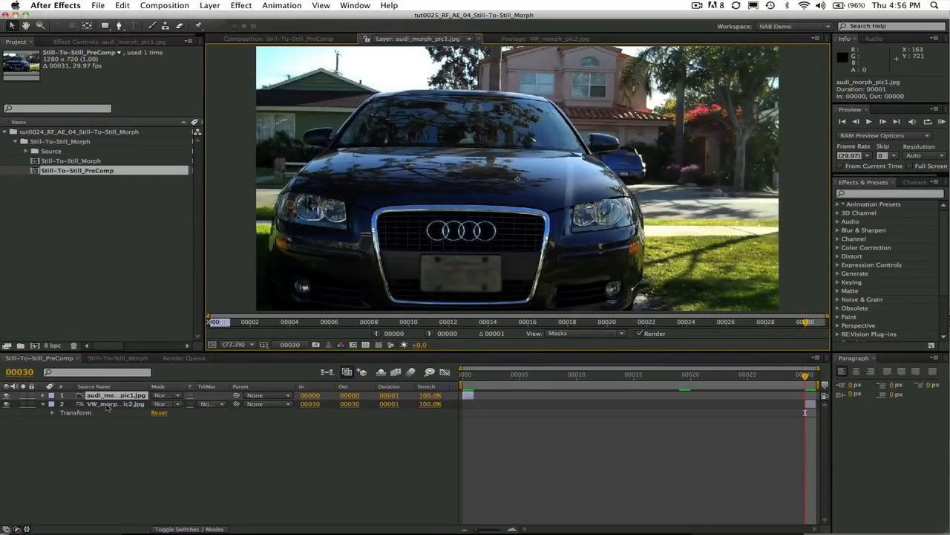
# Show Still-To-Still_PreComp in the Composition viewer at frame 0, displaying the Audi still
pyautogui.click(115, 404)
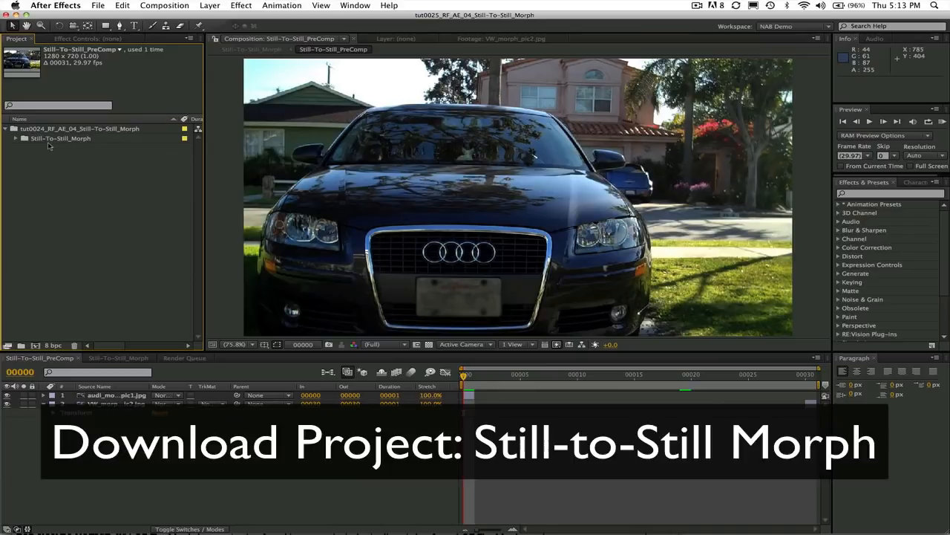
pyautogui.moveTo(89, 144)
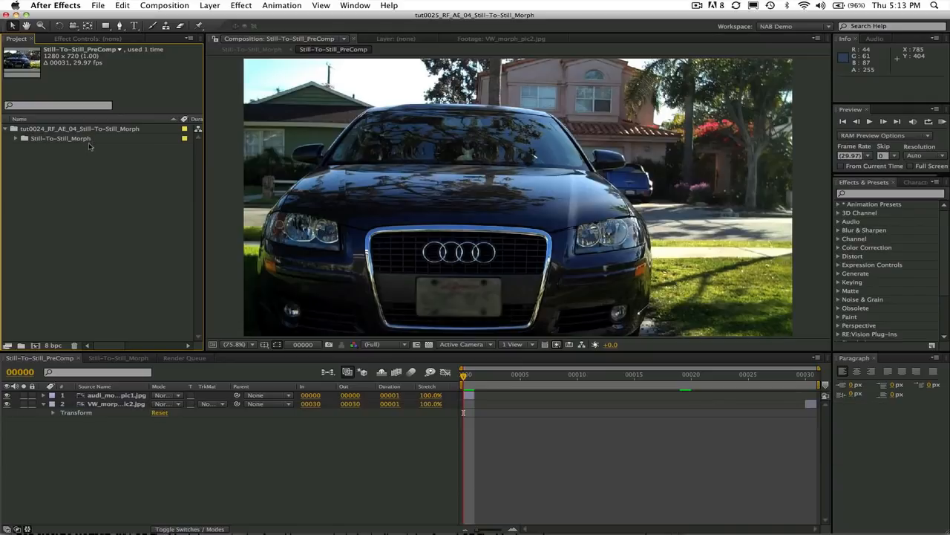
pyautogui.moveTo(49, 189)
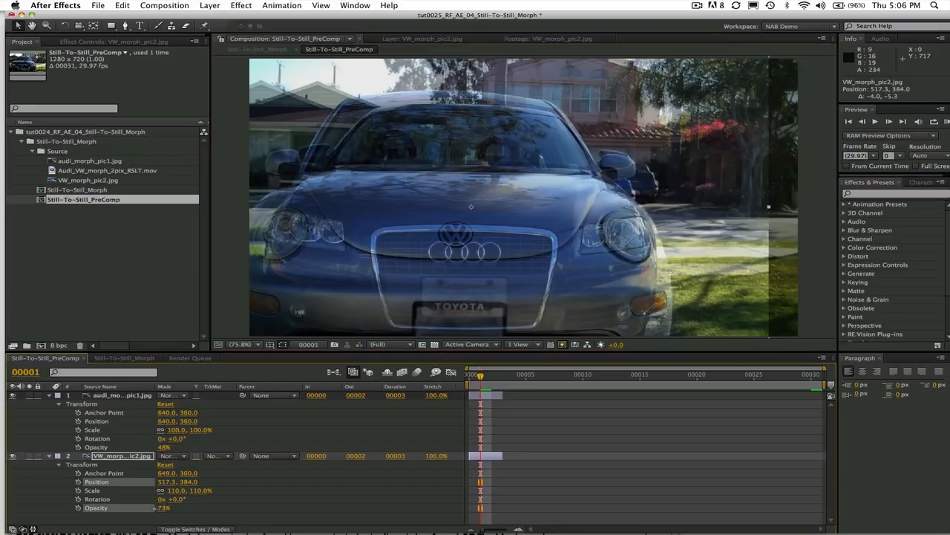
# Align the VW still over the Audi: position 517.3,384, scale 110%, opacity 73%
pyautogui.click(163, 508)
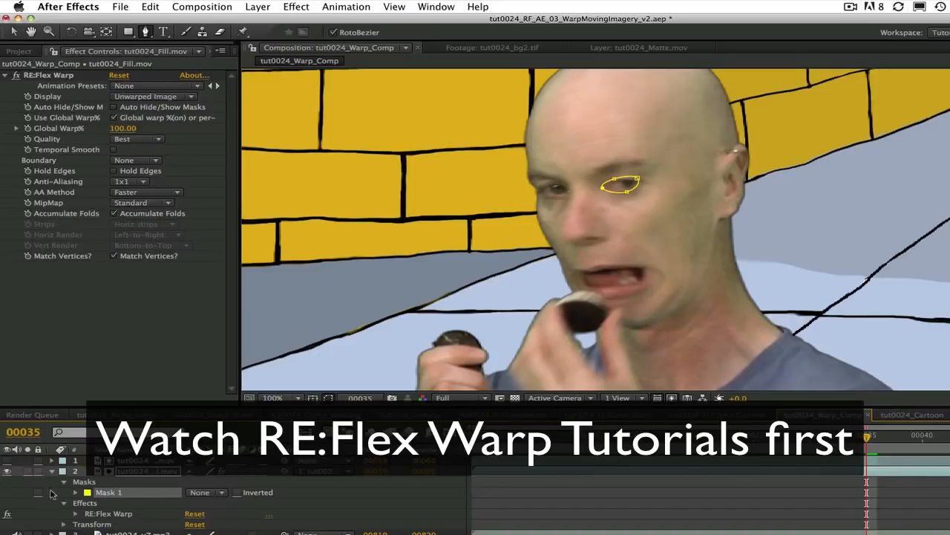
# Expose Mask 1's Mask Path, Feather and Opacity on layer 2 of tut0024_Warp_Comp
pyautogui.click(75, 491)
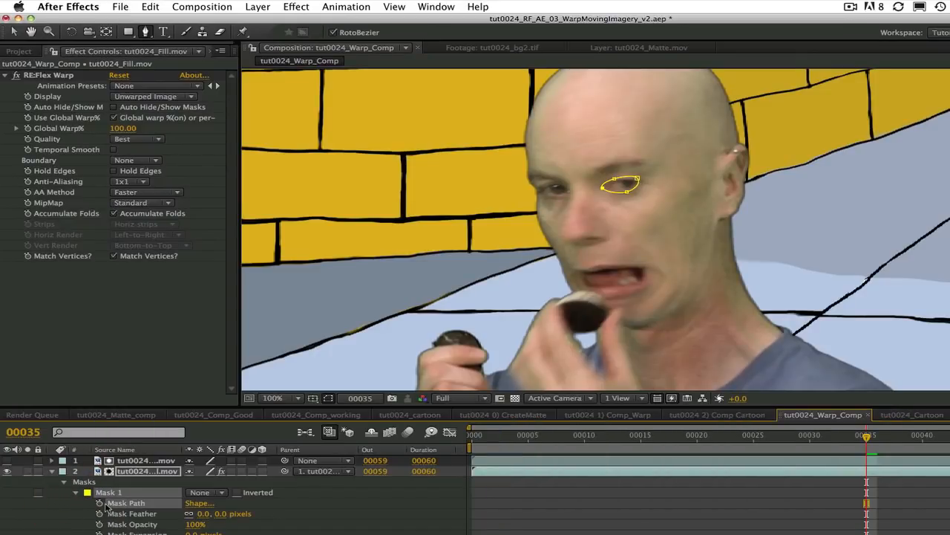
pyautogui.click(99, 503)
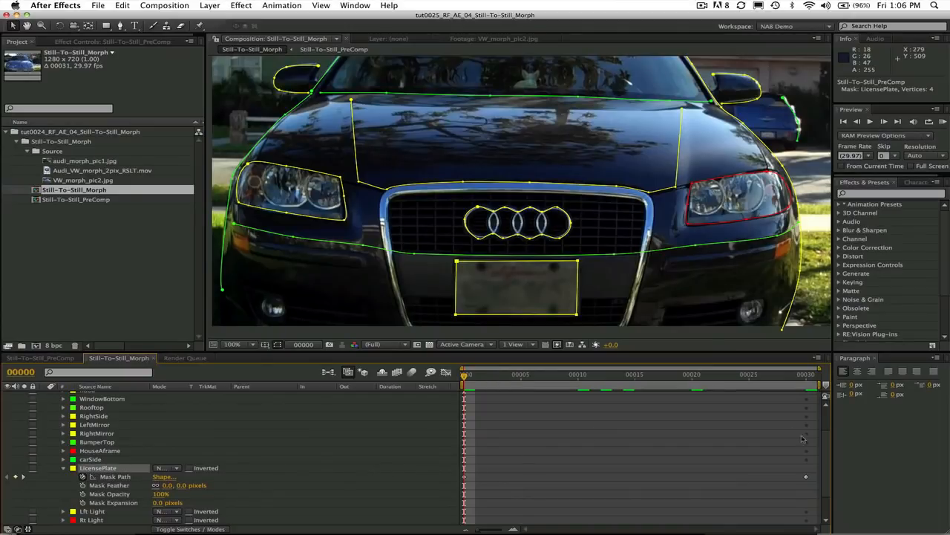
# Scroll the timeline mask list through LicensePlate, Lft Light, Rt Light and other Audi masks
pyautogui.scroll(-3)
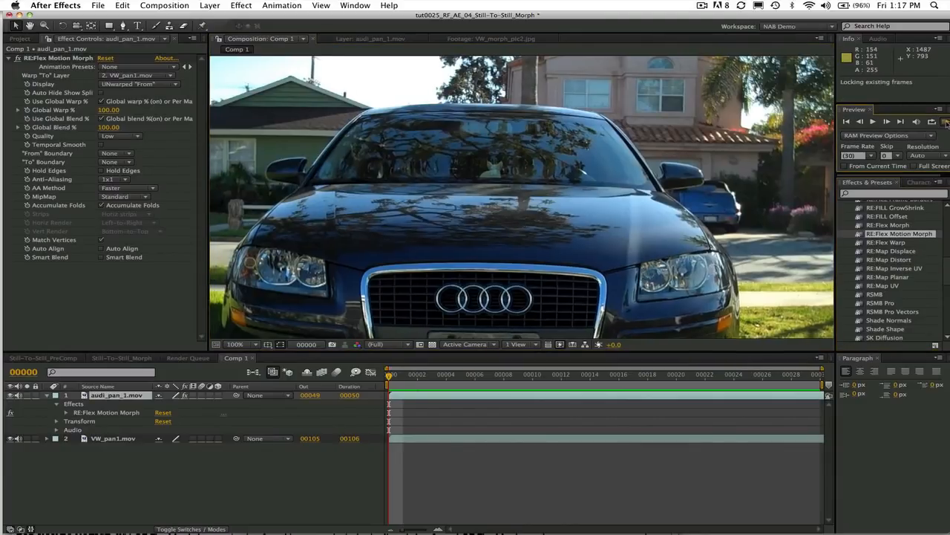
# RAM-preview the audi_pan_1.mov to VW_pan1.mov motion morph, then select VW_pan1.mov
pyautogui.click(873, 121)
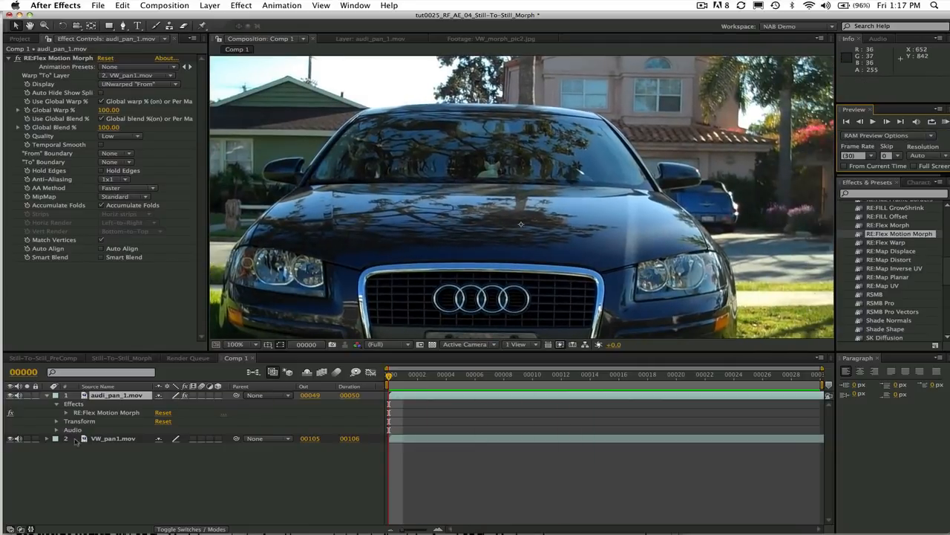
pyautogui.click(57, 421)
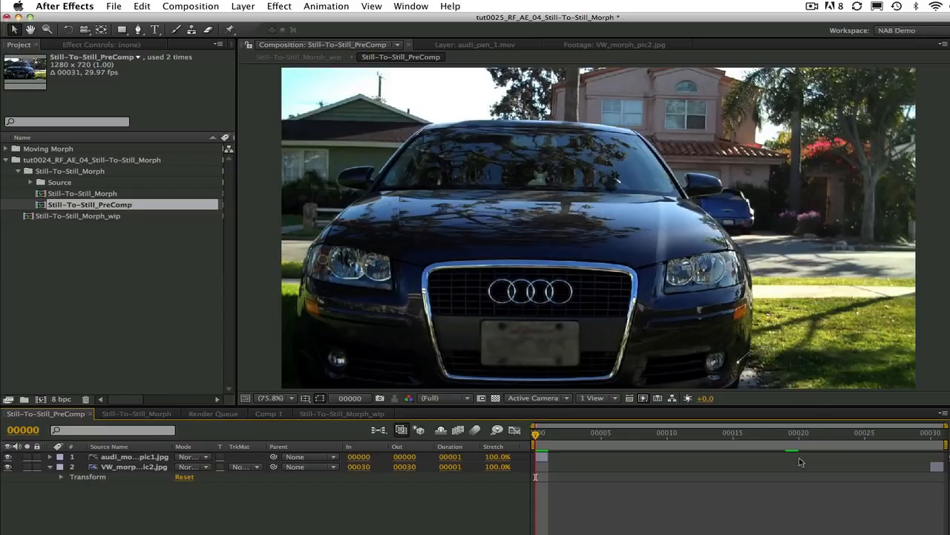
pyautogui.moveTo(535, 433)
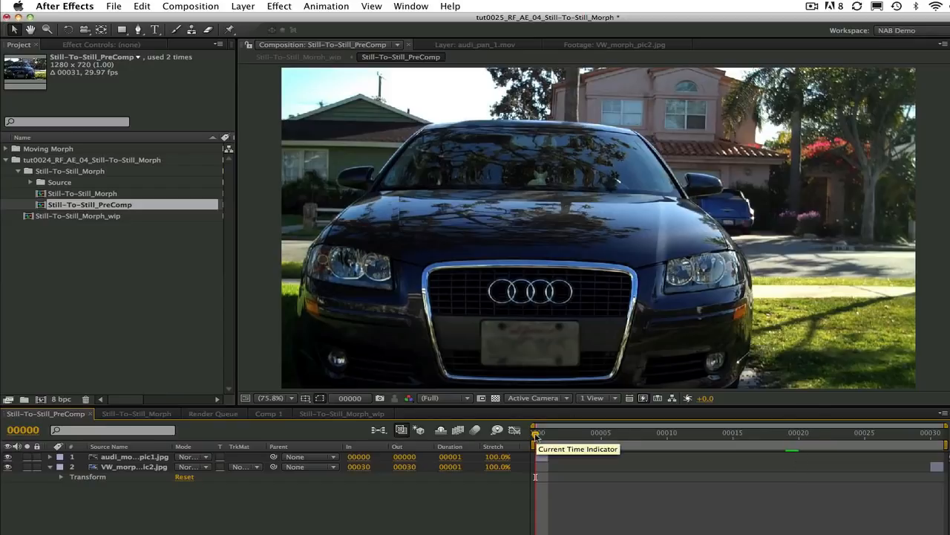
pyautogui.moveTo(349, 398)
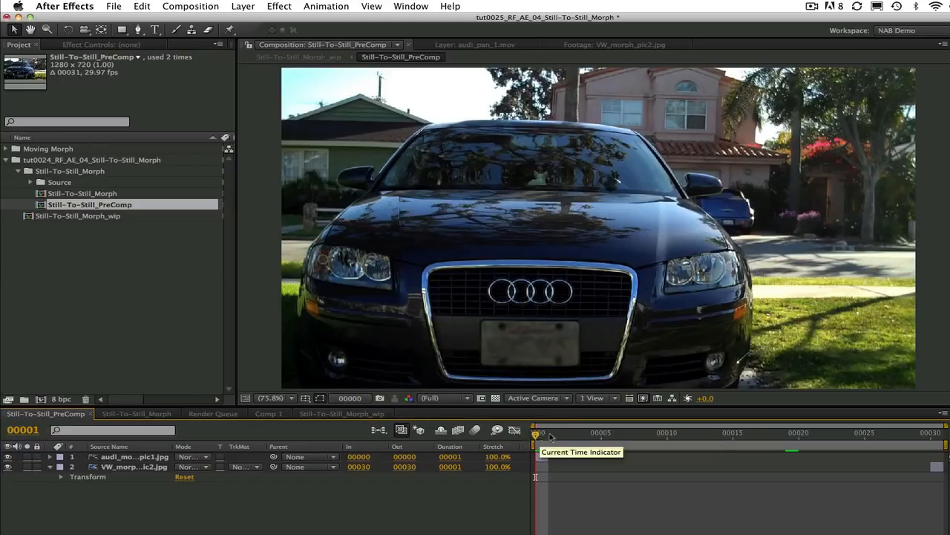
# Scrub the Still-To-Still_PreComp time indicator forward to frame 1
pyautogui.moveTo(535, 432); pyautogui.dragTo(930, 432)
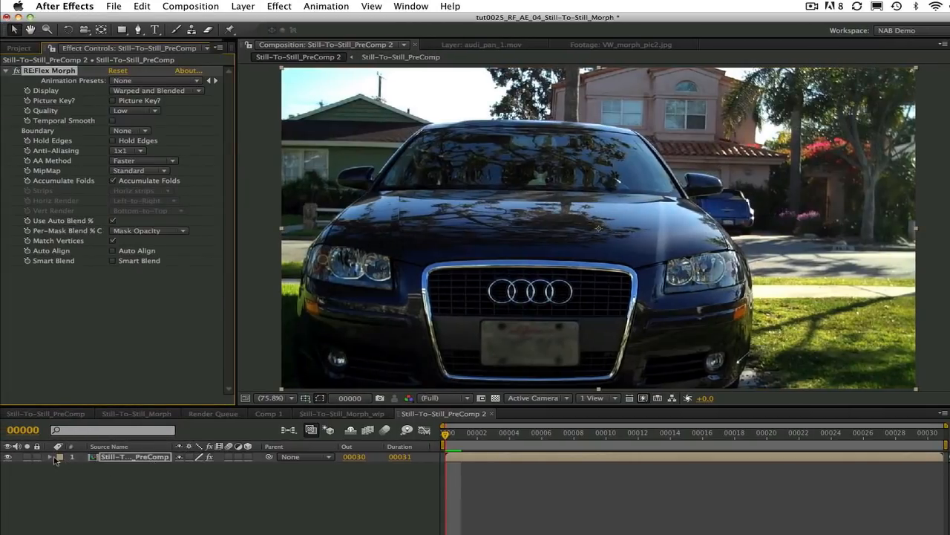
# Reveal RE:Flex Morph on the nested layer and keep Display on Warped and Blended
pyautogui.click(50, 457)
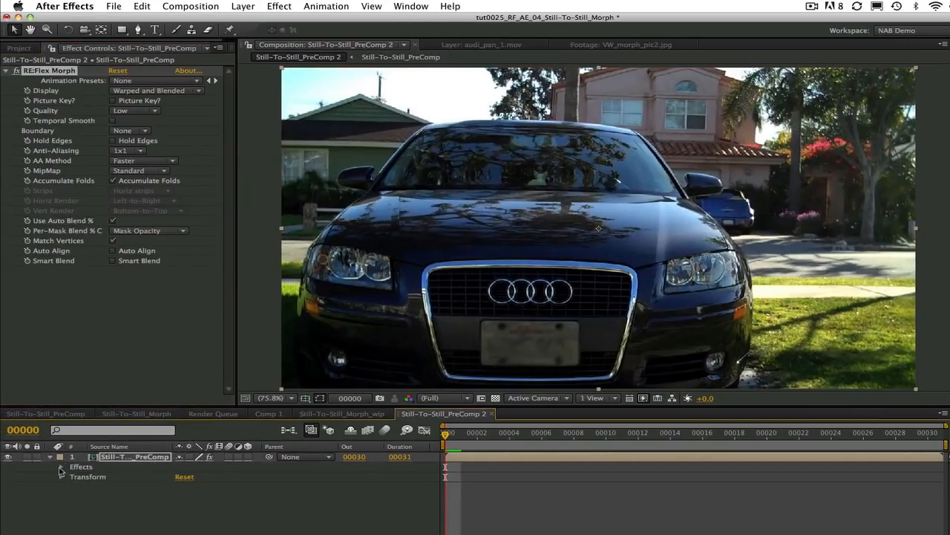
pyautogui.click(62, 467)
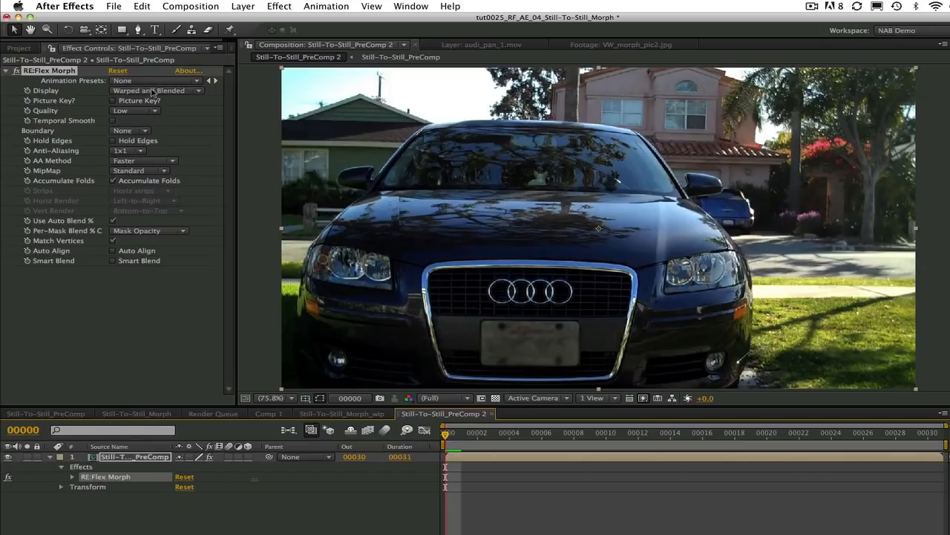
pyautogui.click(156, 90)
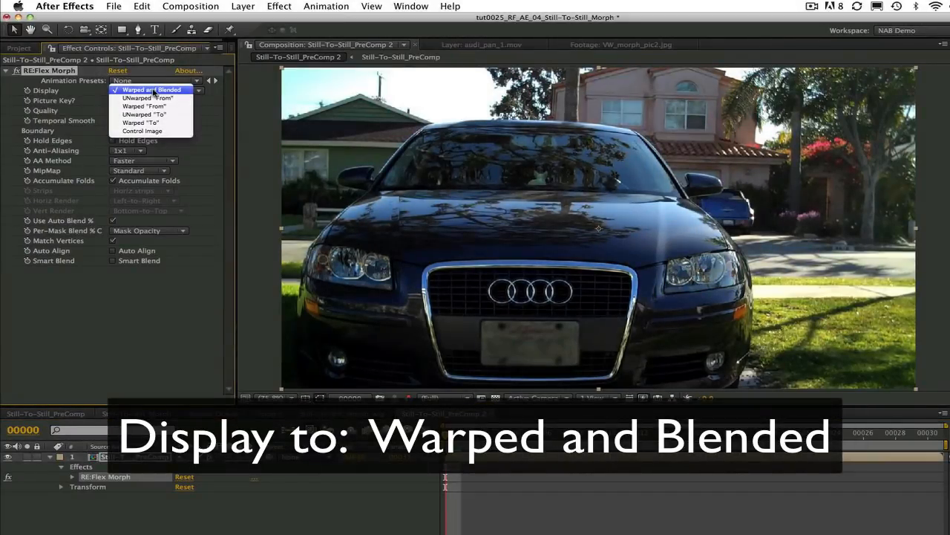
pyautogui.click(151, 90)
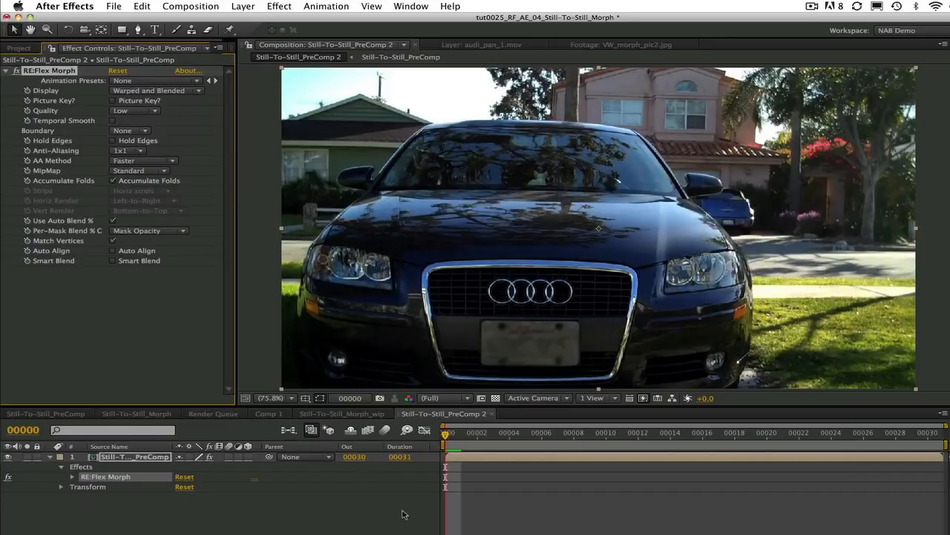
pyautogui.moveTo(373, 517)
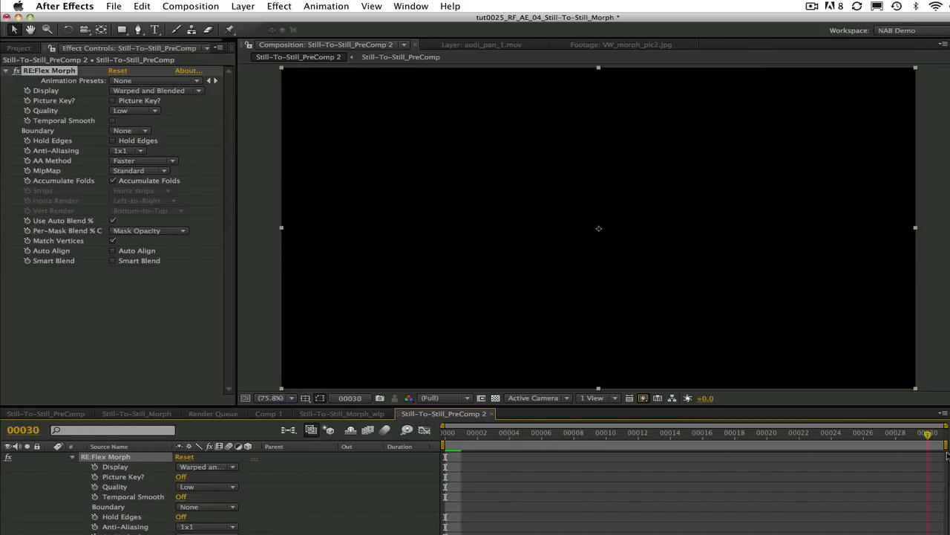
# Turn RE:Flex Morph's Picture Key? On at frame 0, scrubbing between frames 0 and 30
pyautogui.click(445, 432)
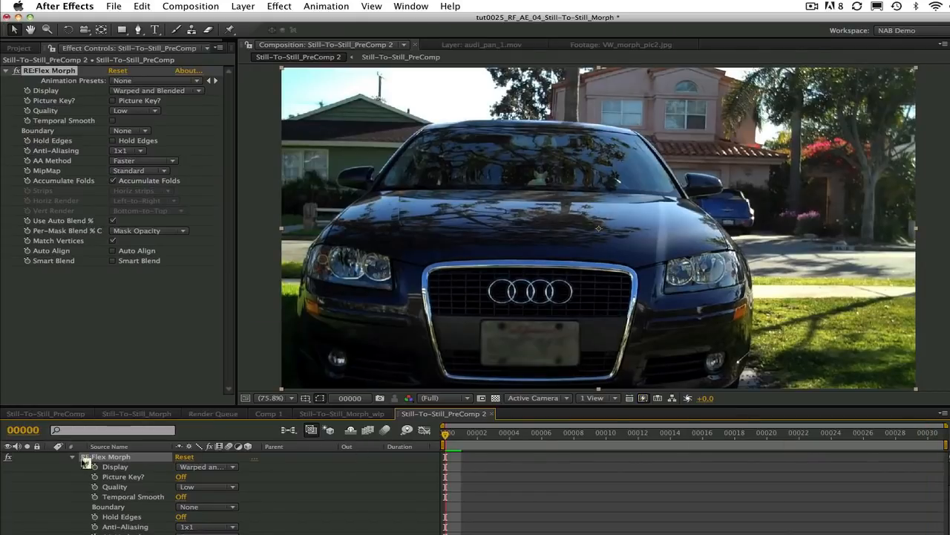
pyautogui.moveTo(95, 476)
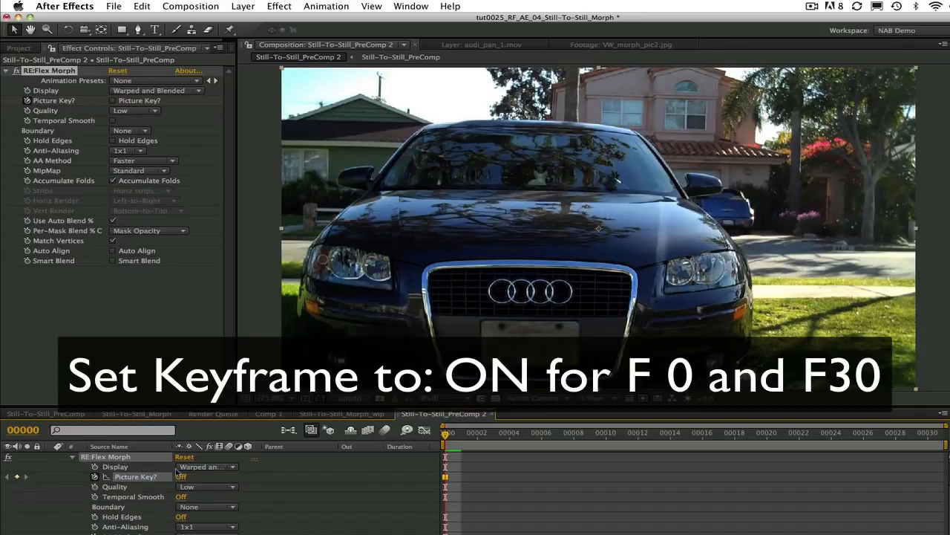
pyautogui.click(112, 100)
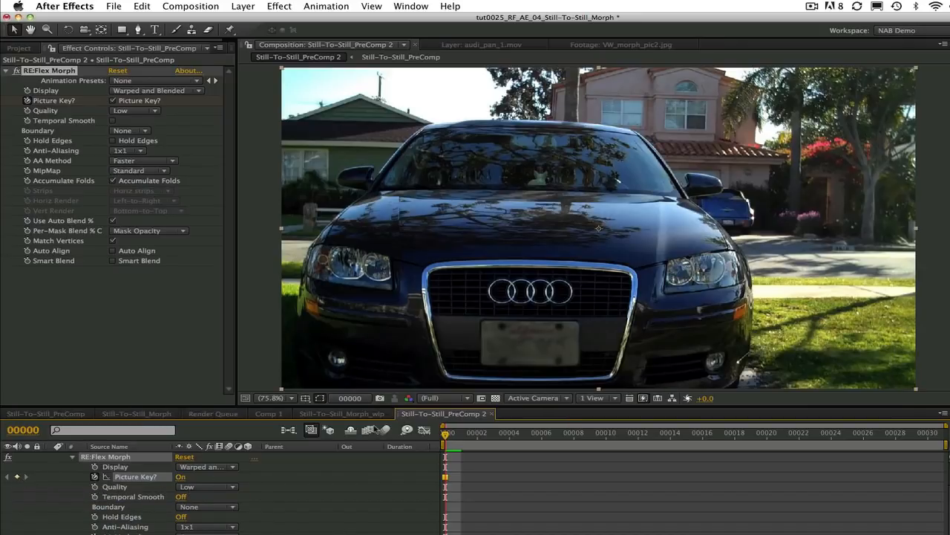
pyautogui.moveTo(445, 433); pyautogui.dragTo(927, 432)
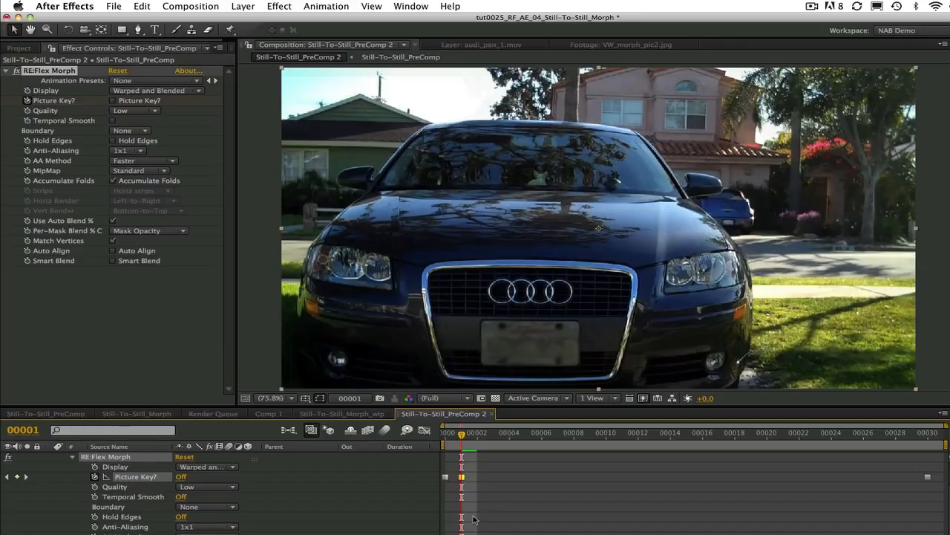
pyautogui.moveTo(475, 456)
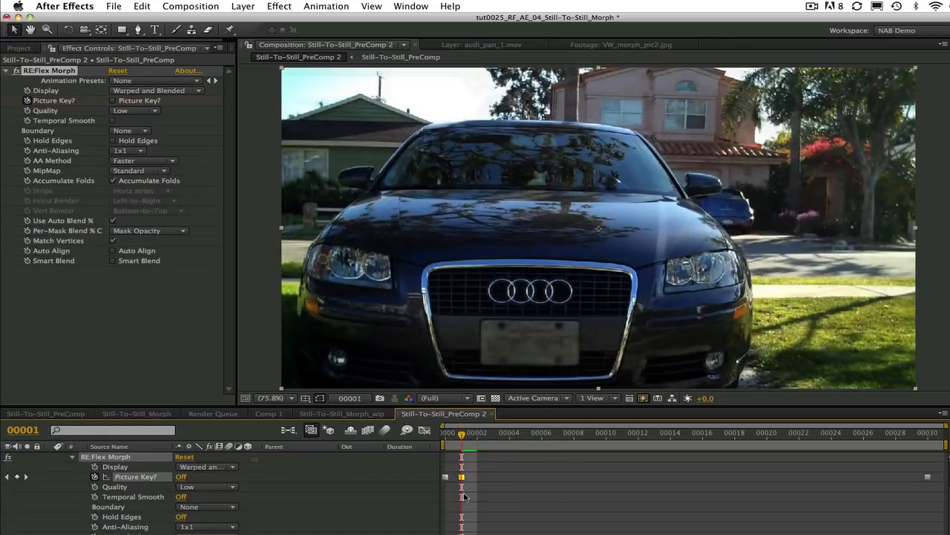
pyautogui.moveTo(462, 432); pyautogui.dragTo(896, 432)
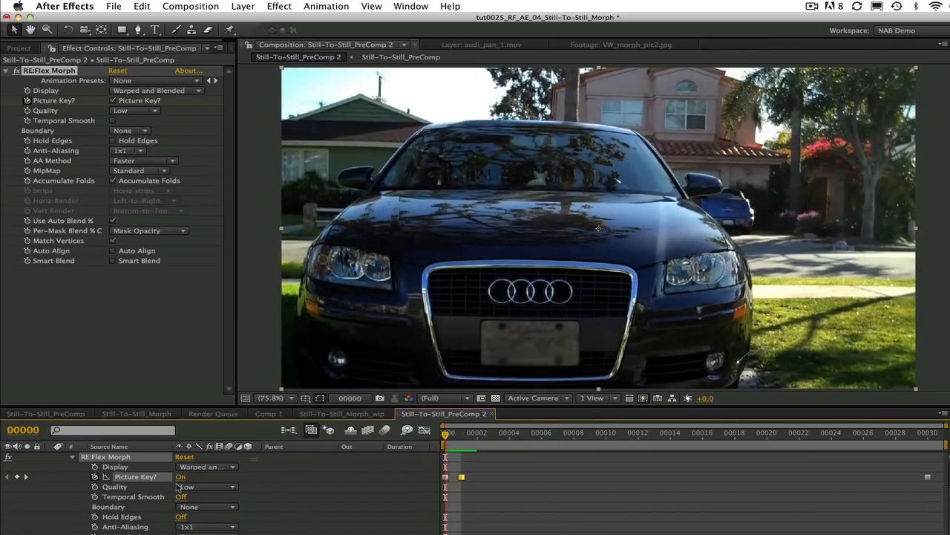
pyautogui.moveTo(446, 432); pyautogui.dragTo(930, 432)
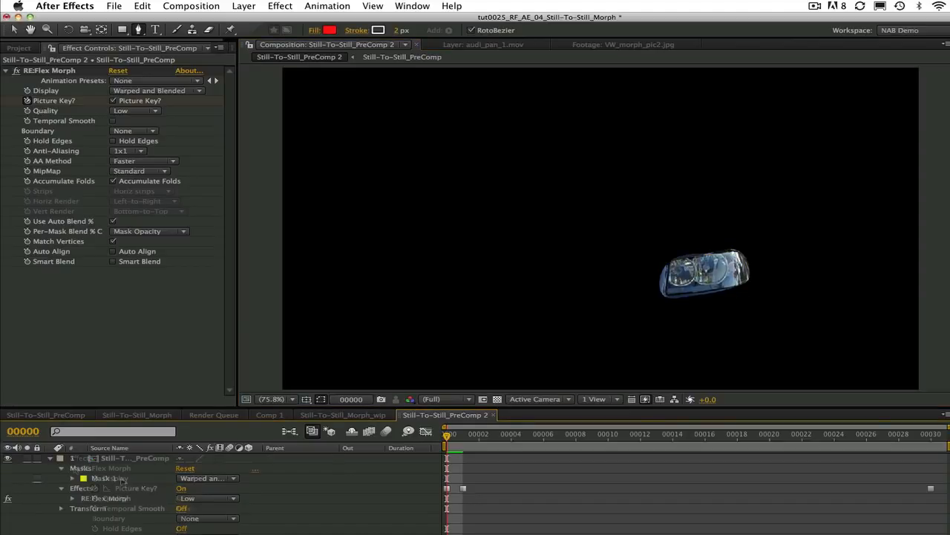
# Set the headlight Mask 1 mode to None and expose its Mask Path properties
pyautogui.click(208, 477)
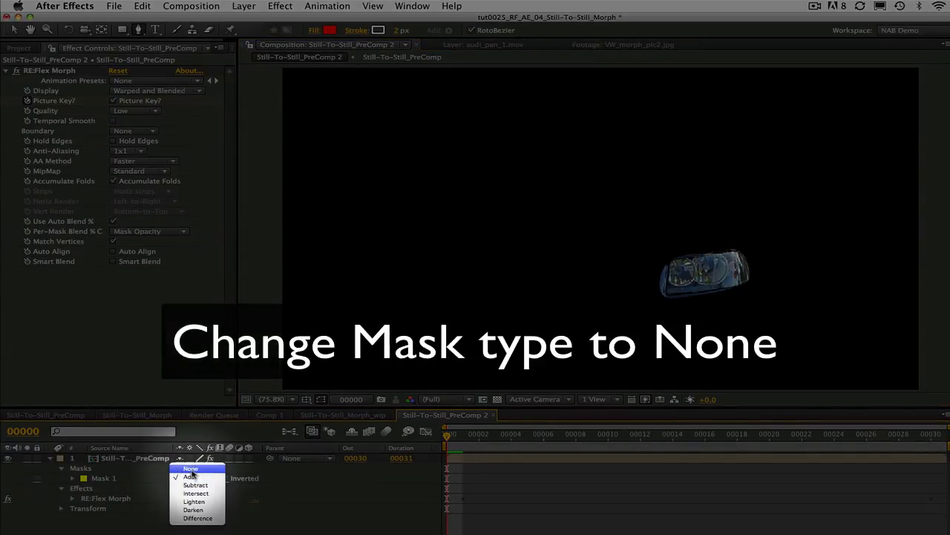
pyautogui.click(191, 468)
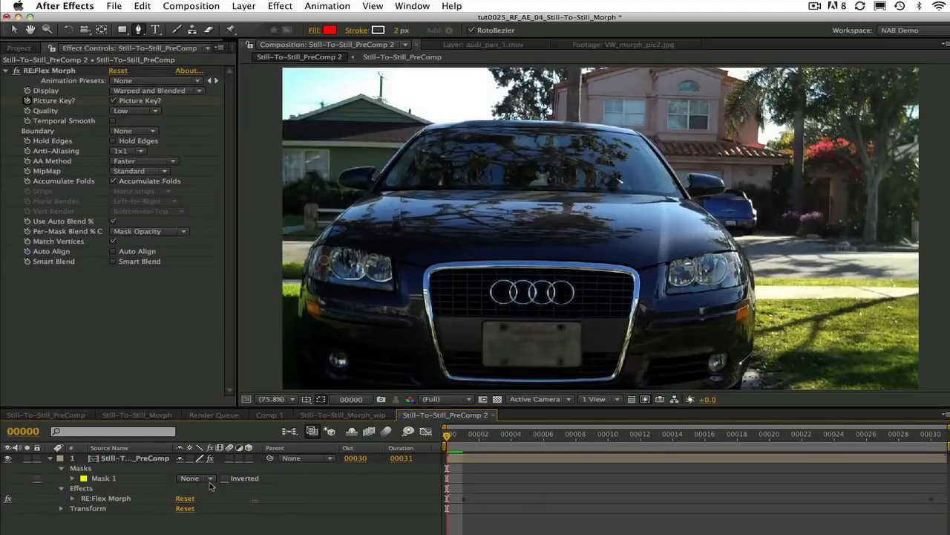
pyautogui.click(73, 477)
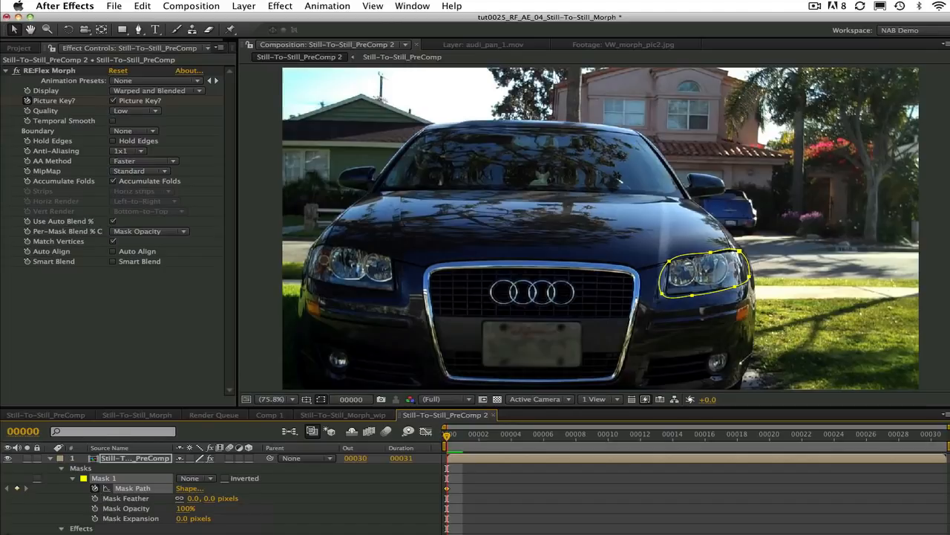
pyautogui.moveTo(667, 243)
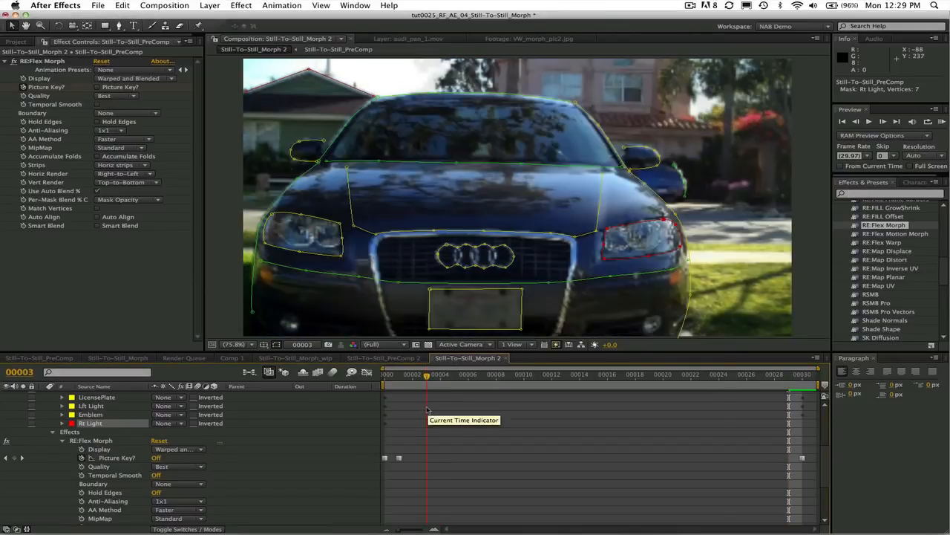
# At frame 30, reshape the right headlight spline onto the VW's headlight
pyautogui.moveTo(427, 375); pyautogui.dragTo(775, 374)
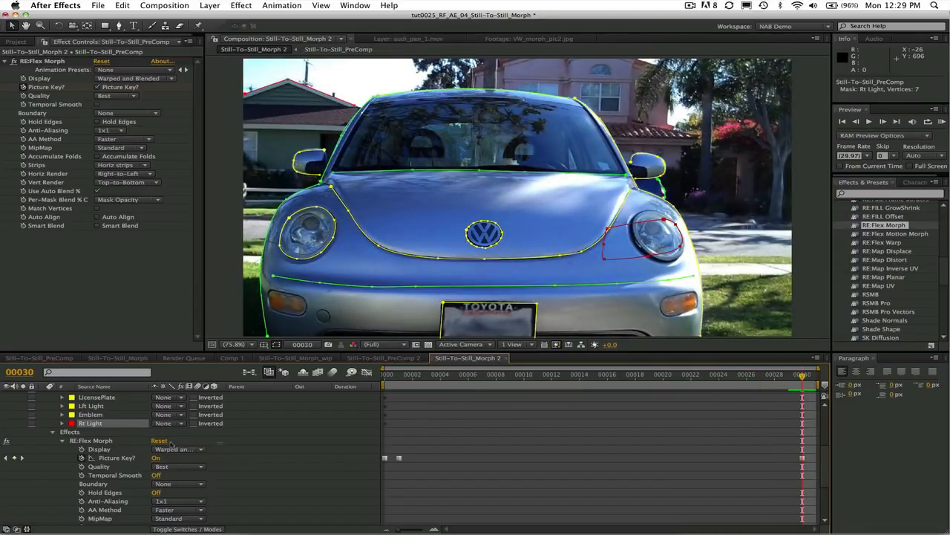
pyautogui.moveTo(663, 223)
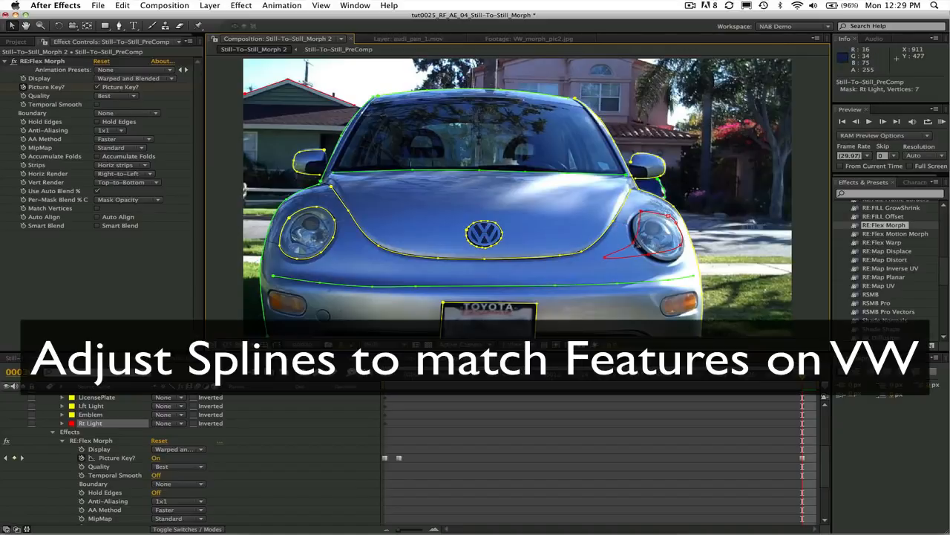
pyautogui.moveTo(669, 215); pyautogui.dragTo(635, 227)
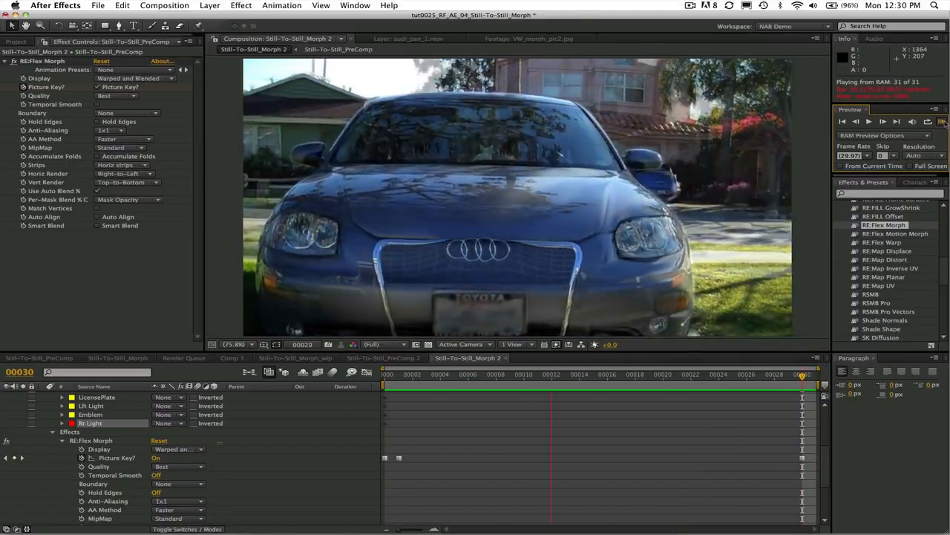
# View the Warped To and Warped From displays while scrubbing through frames 13 and 19
pyautogui.click(138, 96)
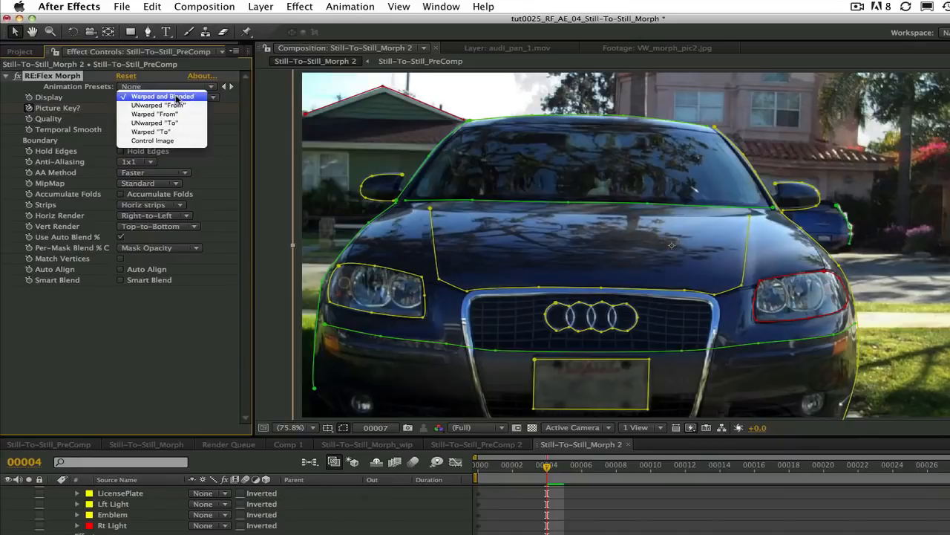
pyautogui.moveTo(151, 131)
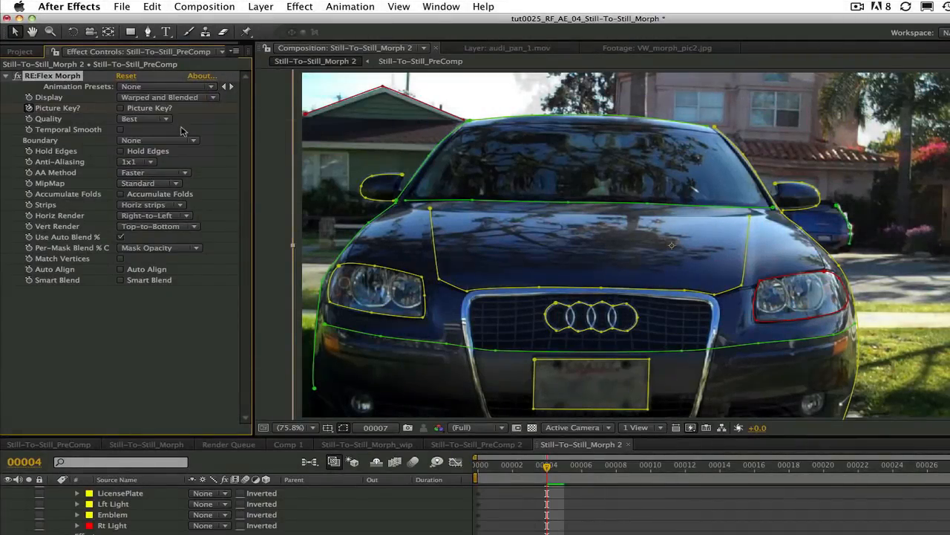
pyautogui.moveTo(547, 464); pyautogui.dragTo(562, 464)
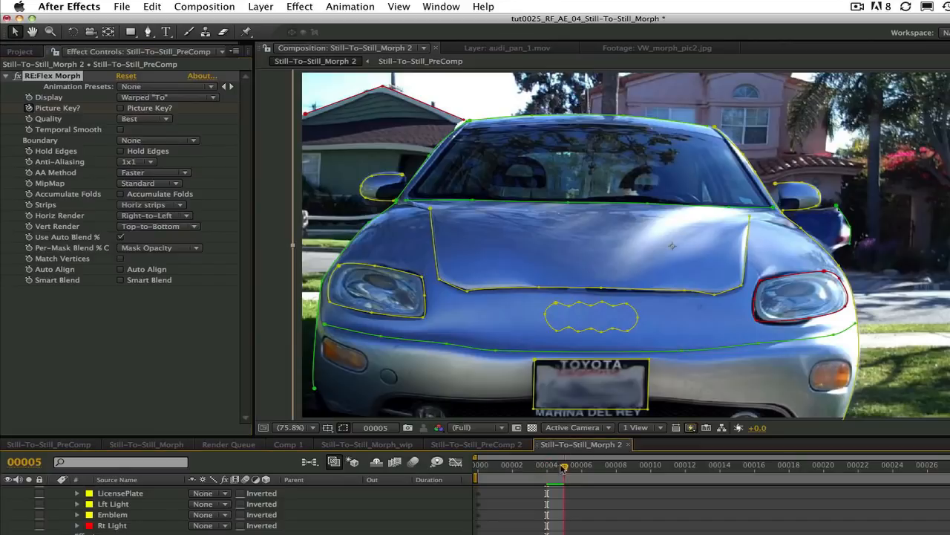
pyautogui.moveTo(563, 464); pyautogui.dragTo(823, 464)
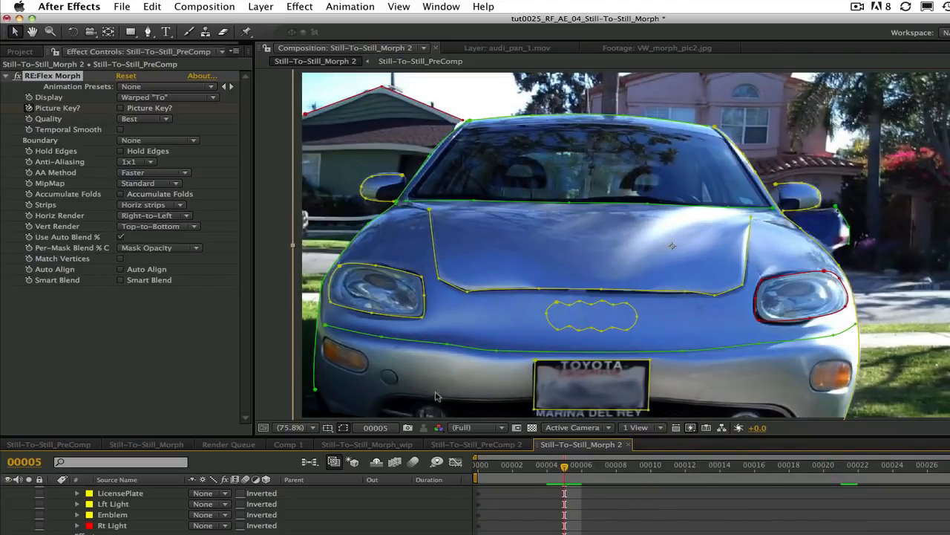
pyautogui.click(167, 97)
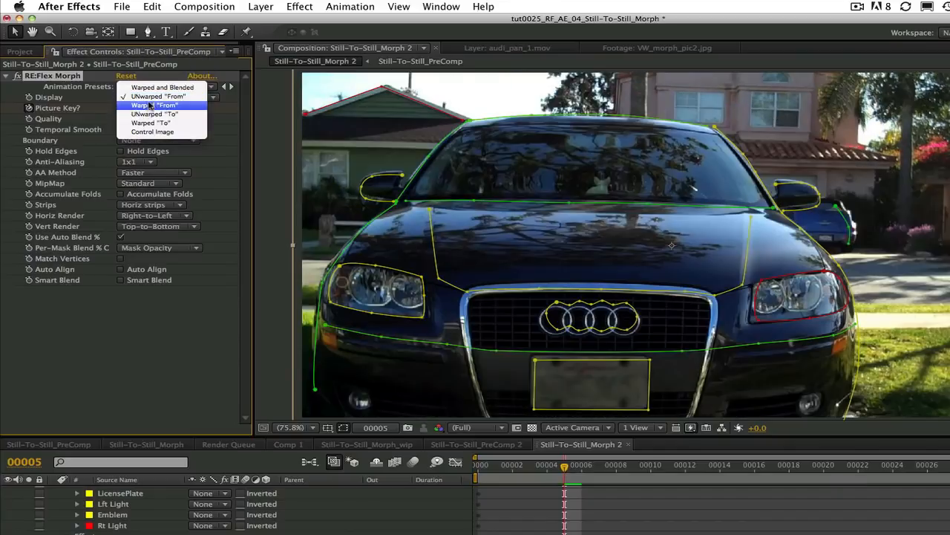
pyautogui.click(157, 105)
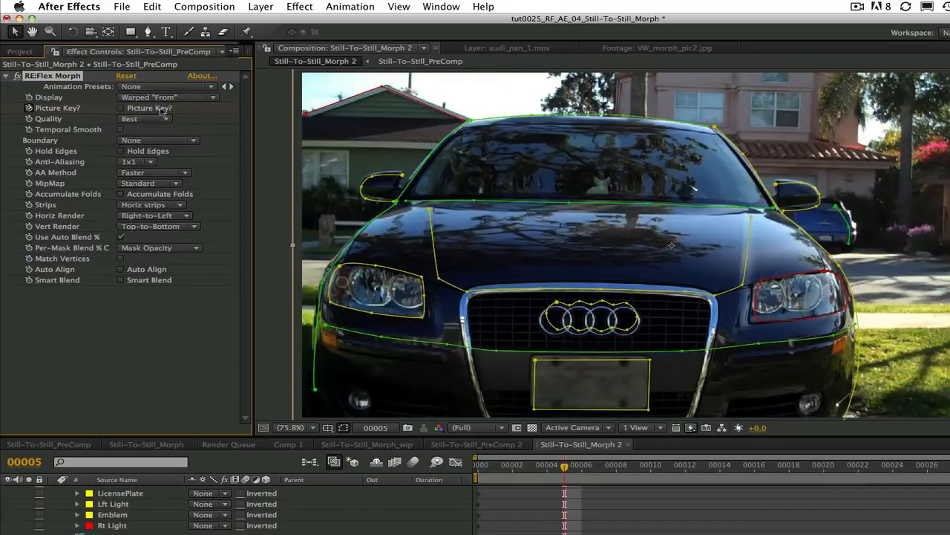
pyautogui.moveTo(564, 464); pyautogui.dragTo(702, 464)
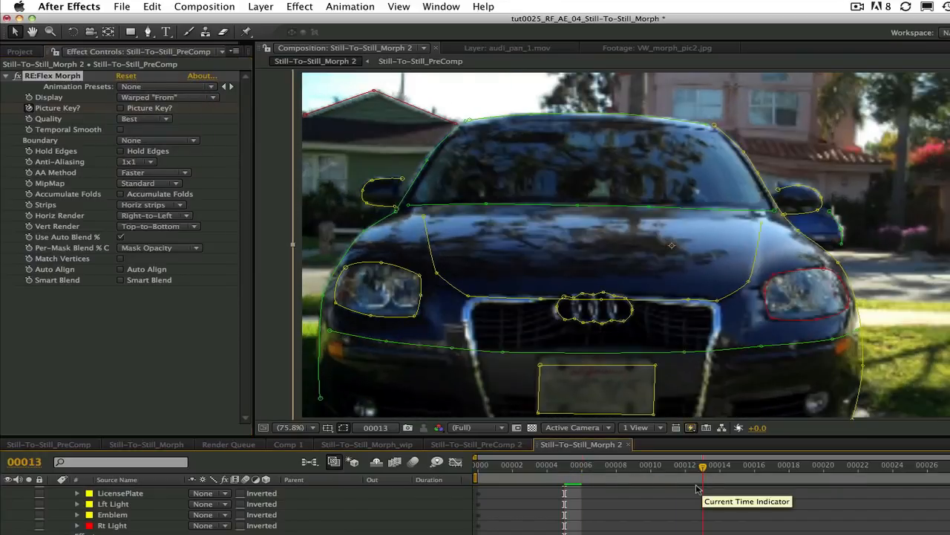
pyautogui.moveTo(703, 464); pyautogui.dragTo(788, 464)
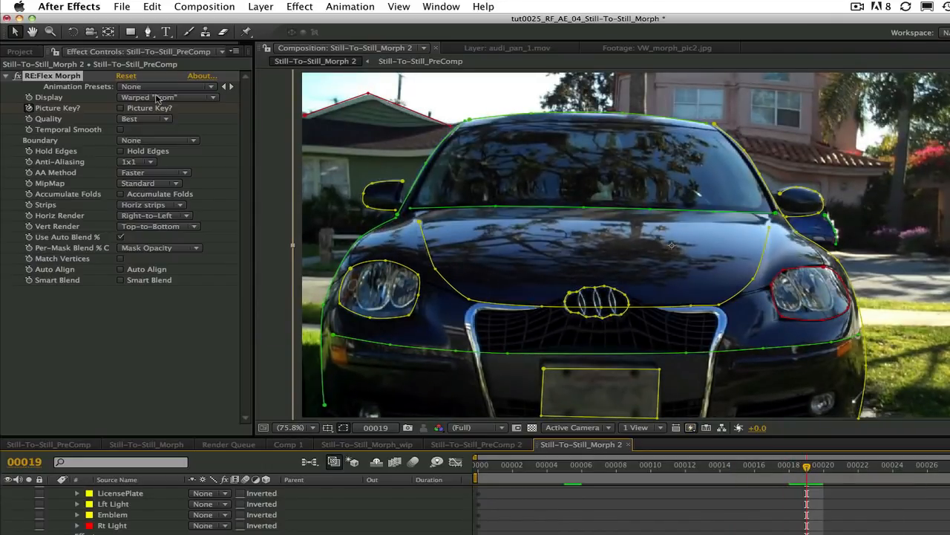
# Switch Display to Unwarped To, then Unwarped From, and jump back to an earlier frame
pyautogui.click(167, 97)
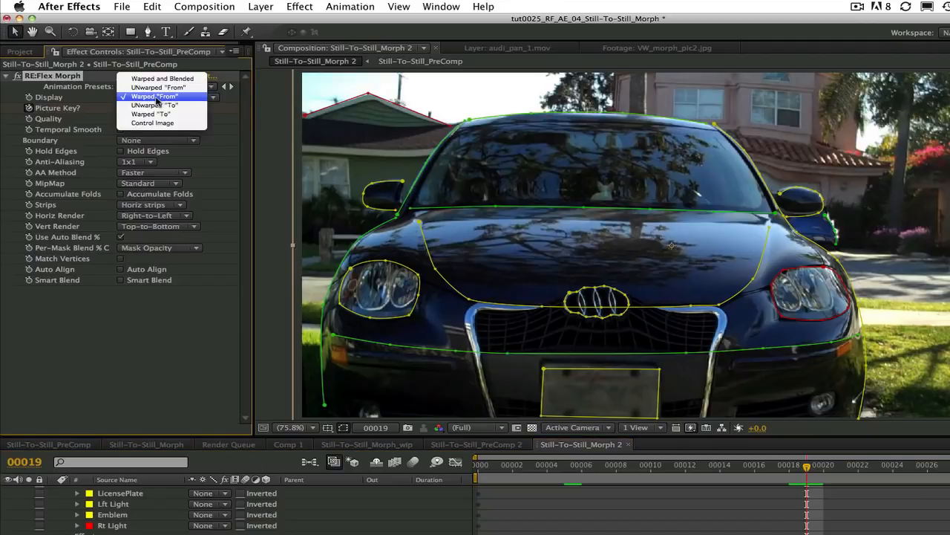
pyautogui.click(153, 104)
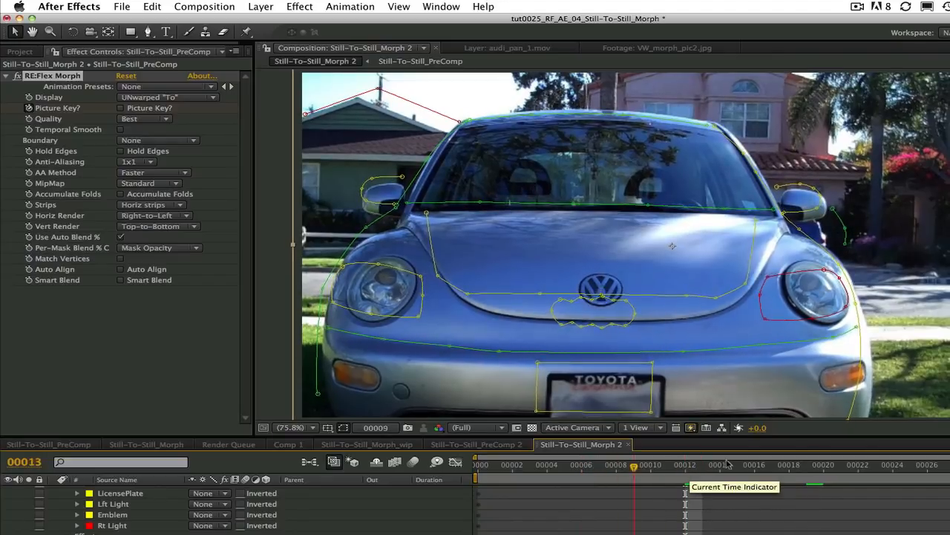
pyautogui.click(167, 96)
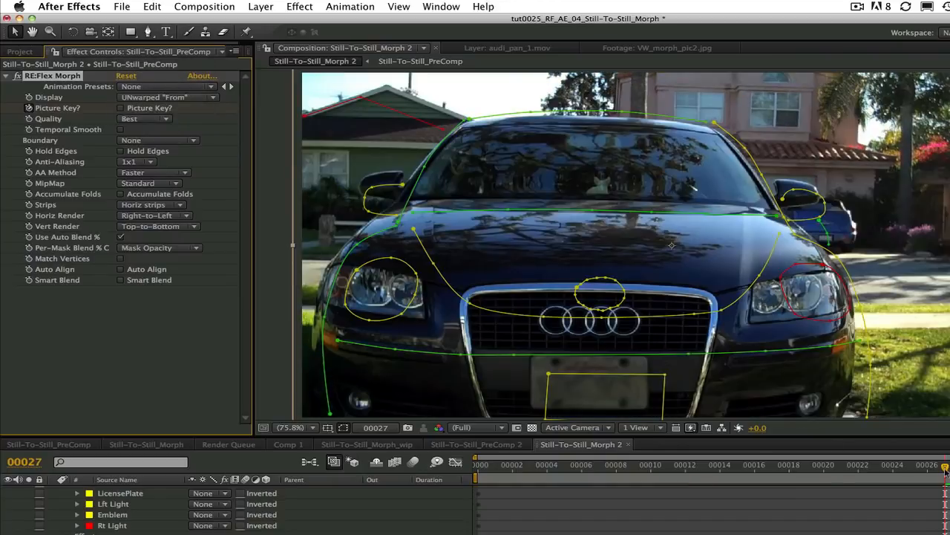
pyautogui.click(617, 464)
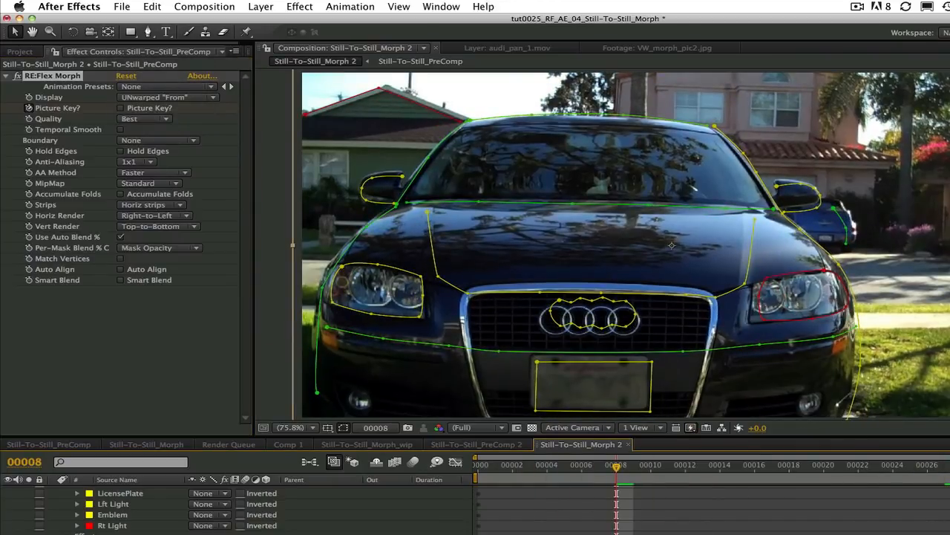